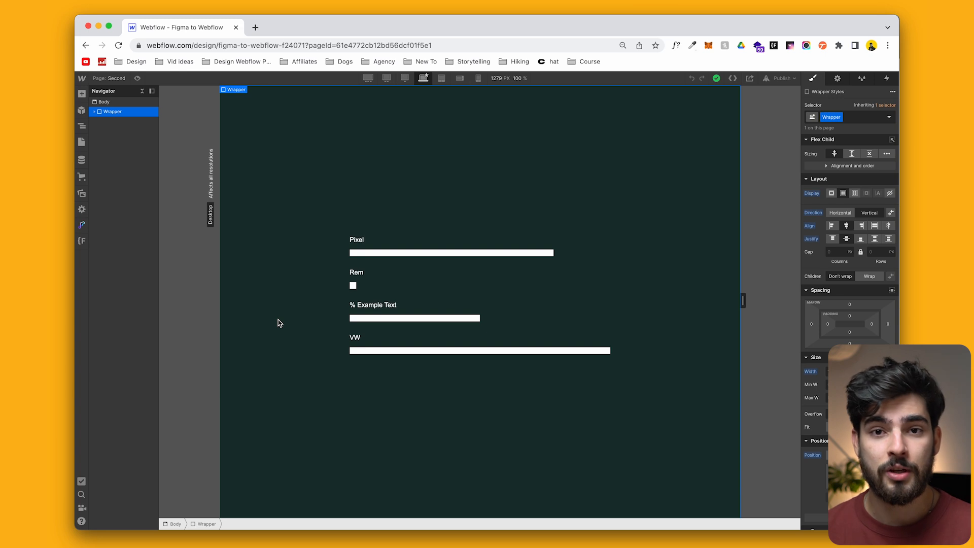
{"action": "mouse_move", "coordinate": [398, 406]}
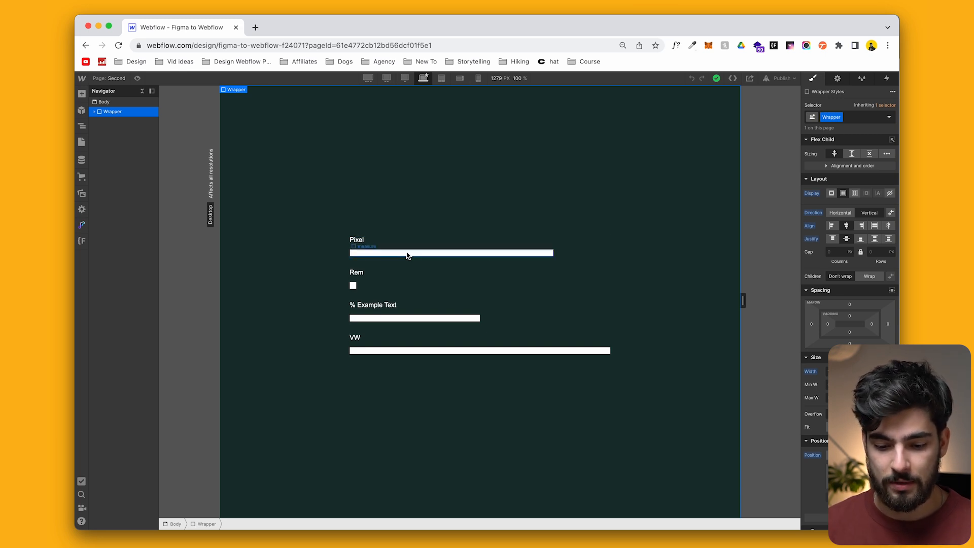
Check how the fixed-pixel example bar behaves at mobile, tablet and desktop widths
{"action": "left_click", "coordinate": [379, 313]}
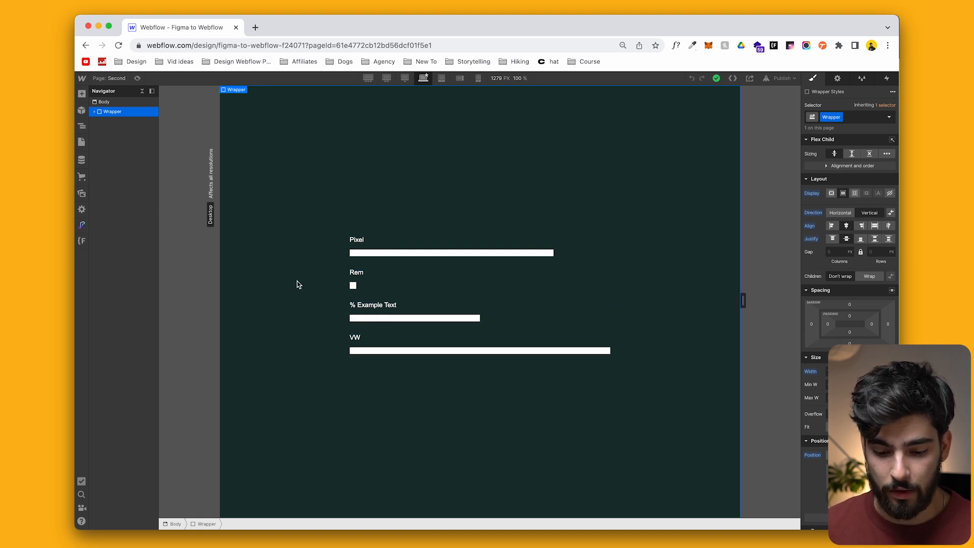
{"action": "left_click", "coordinate": [451, 253]}
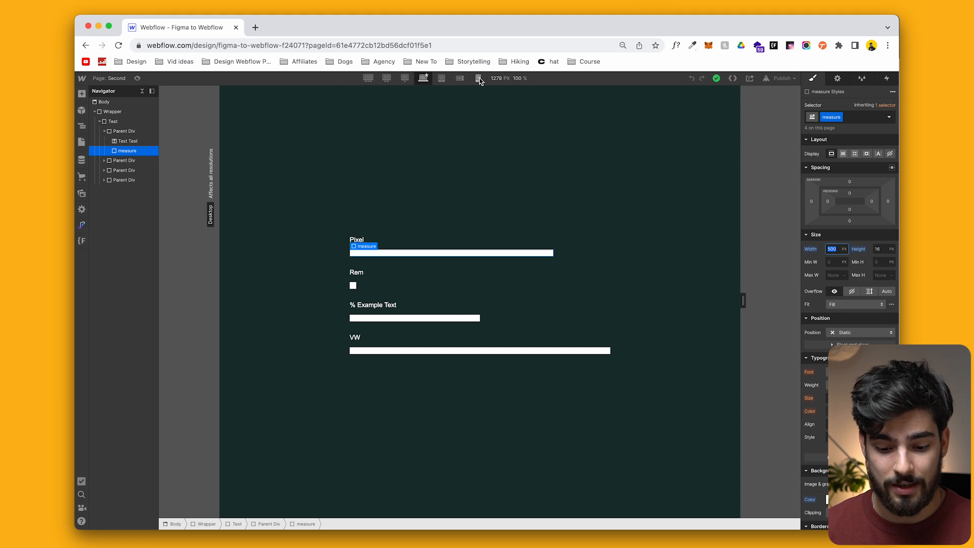
{"action": "left_click", "coordinate": [478, 79]}
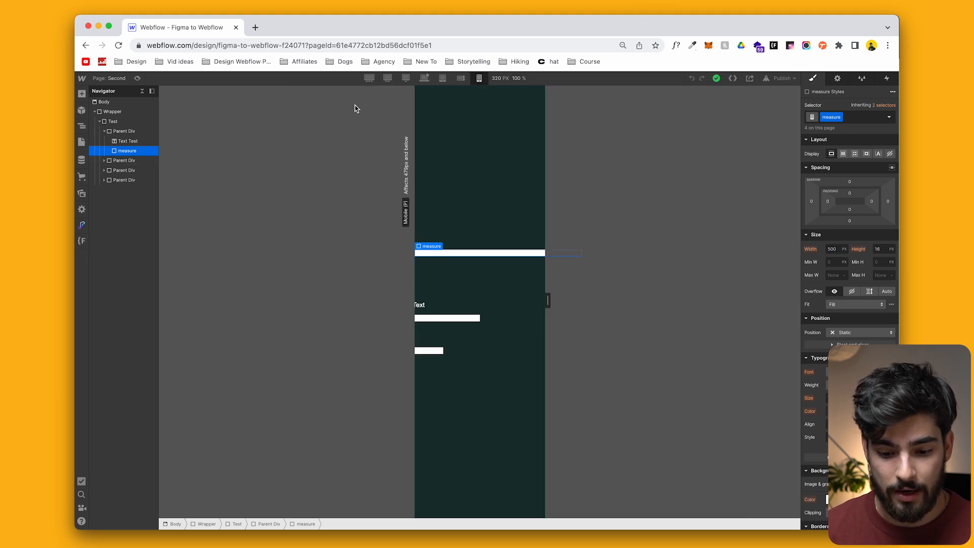
{"action": "left_click", "coordinate": [442, 78]}
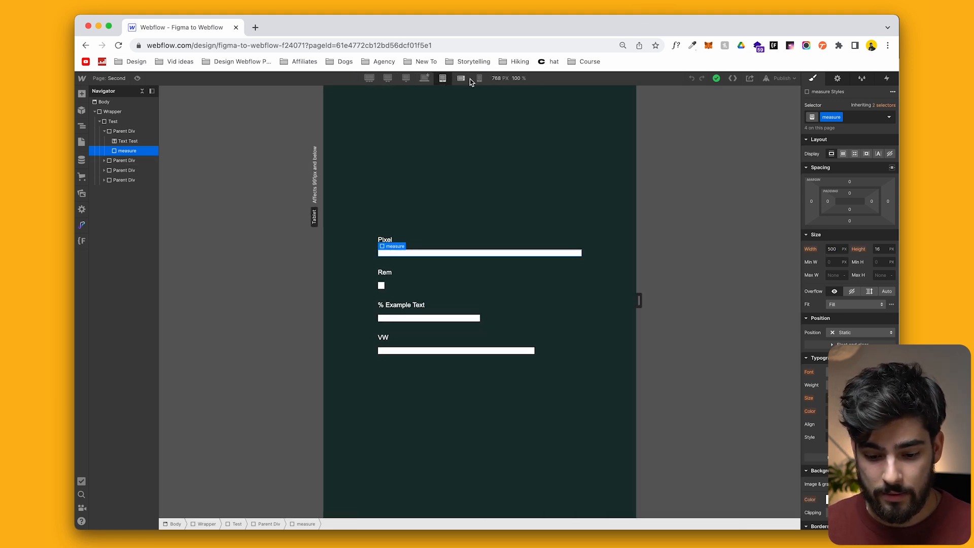
{"action": "left_click", "coordinate": [478, 78]}
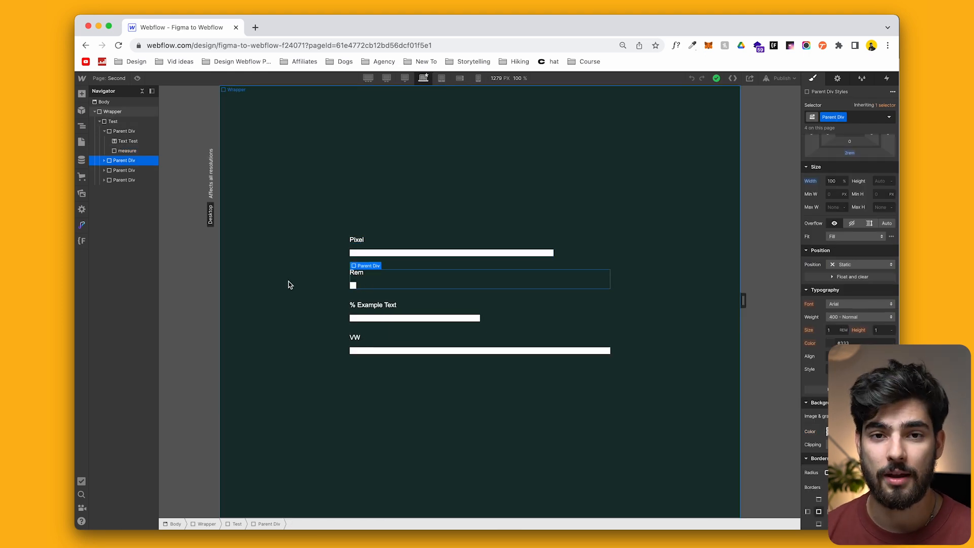
Select the percentage example's bar inside its container to give it a 100% width
{"action": "left_click", "coordinate": [127, 180]}
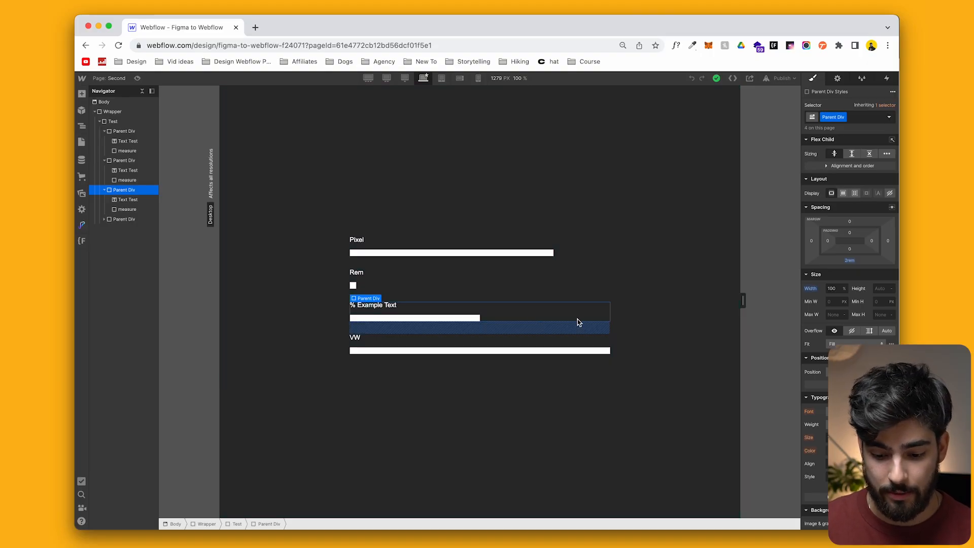
{"action": "mouse_move", "coordinate": [557, 321]}
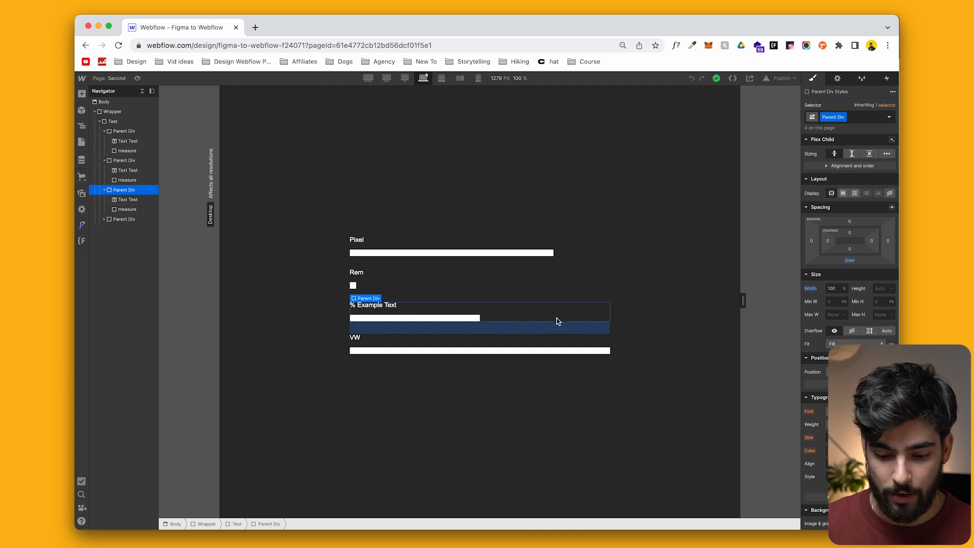
{"action": "left_click", "coordinate": [414, 318]}
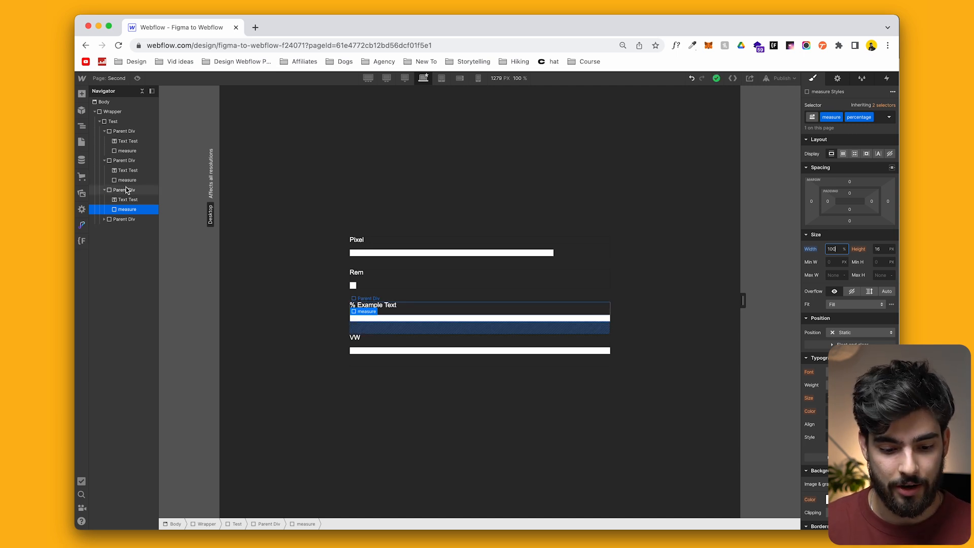
{"action": "left_click", "coordinate": [127, 209]}
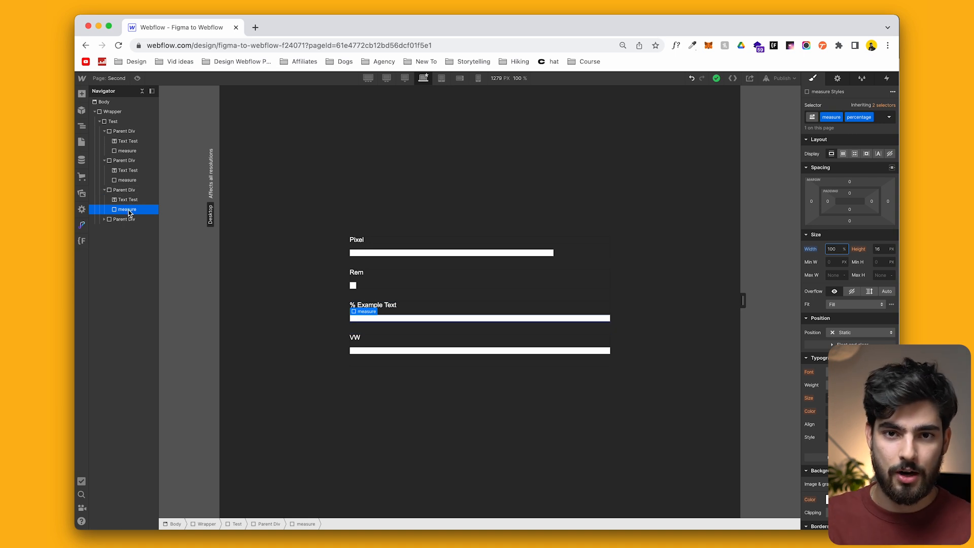
{"action": "left_click", "coordinate": [129, 200]}
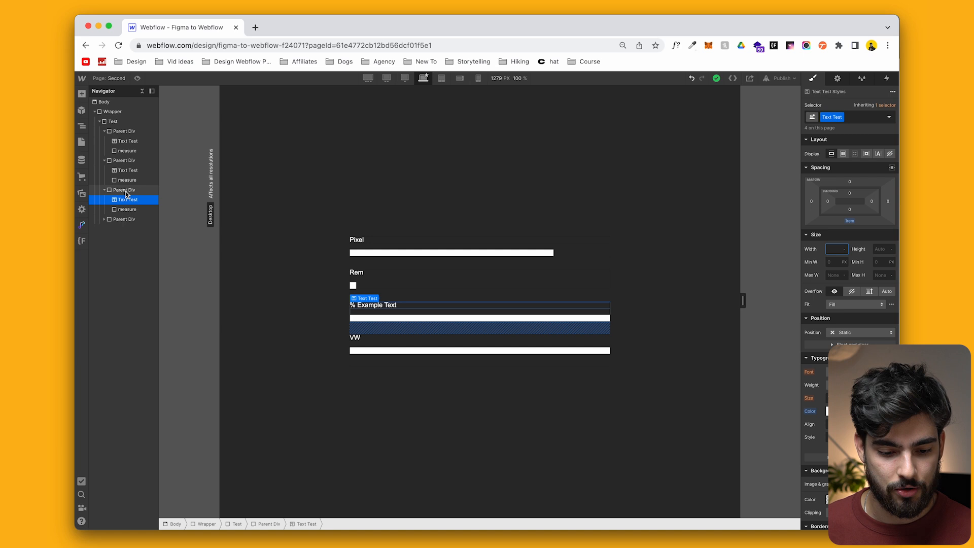
Set the VW example bar to 100 VW and check it at the large desktop breakpoint
{"action": "left_click", "coordinate": [126, 239]}
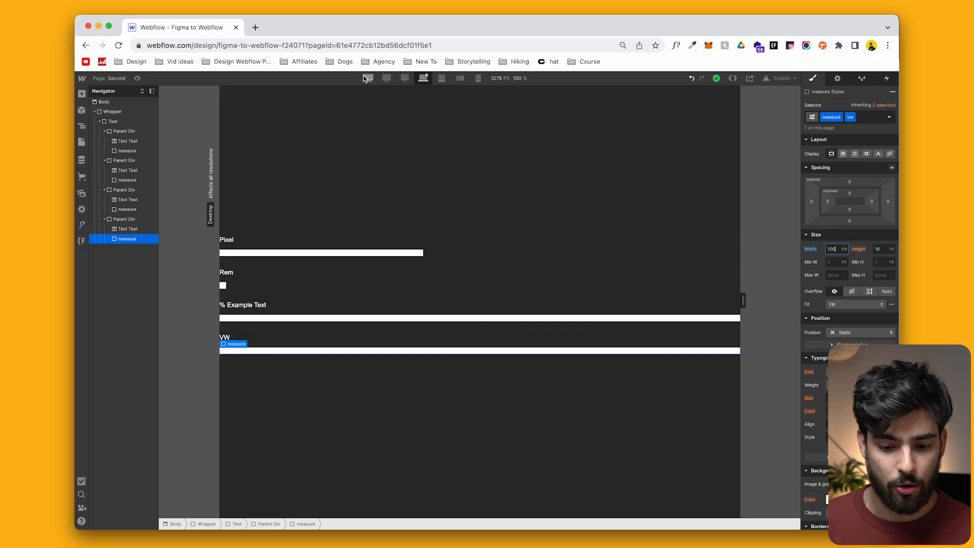
{"action": "left_click", "coordinate": [404, 78]}
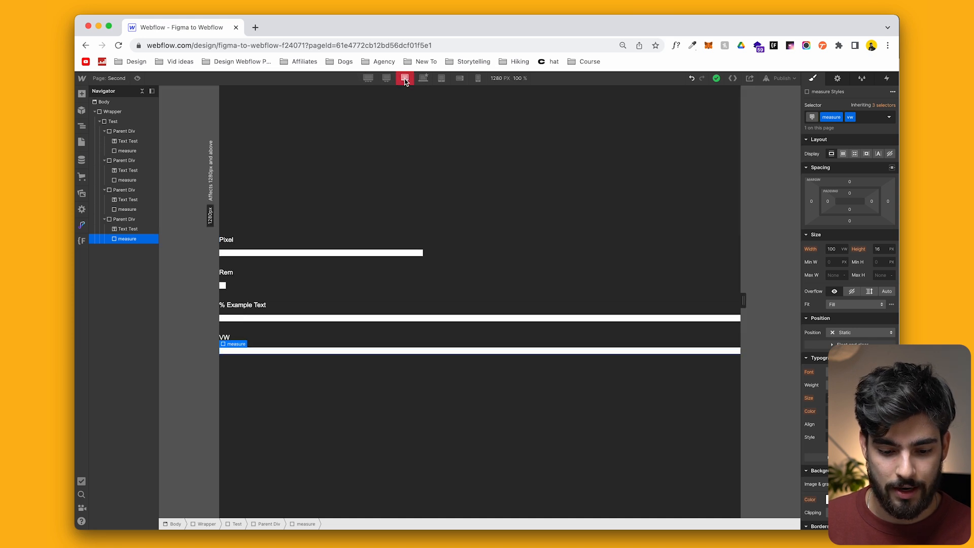
{"action": "left_click", "coordinate": [478, 78]}
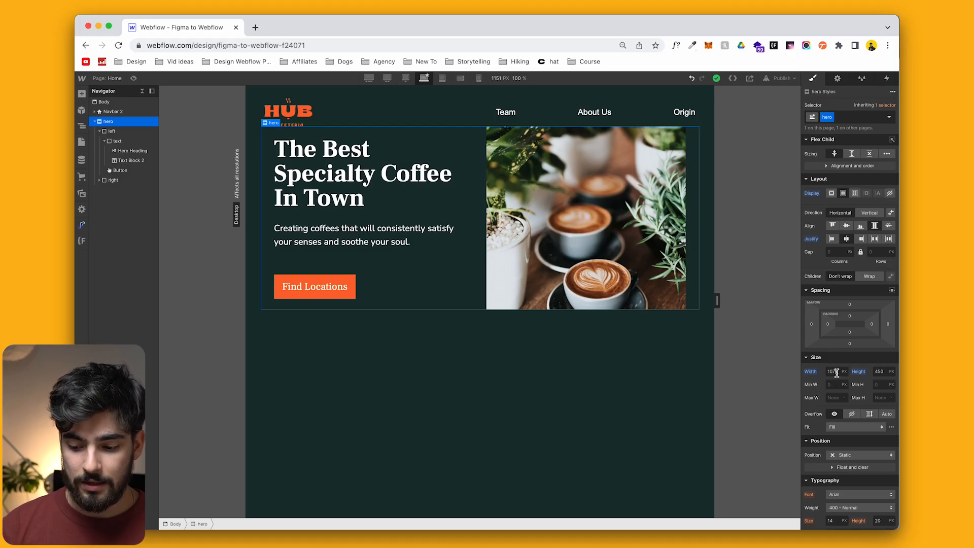
Set the hero div's width to 90 VW and verify it at tablet before returning to desktop
{"action": "triple_click", "coordinate": [834, 371]}
{"action": "type", "text": "90"}
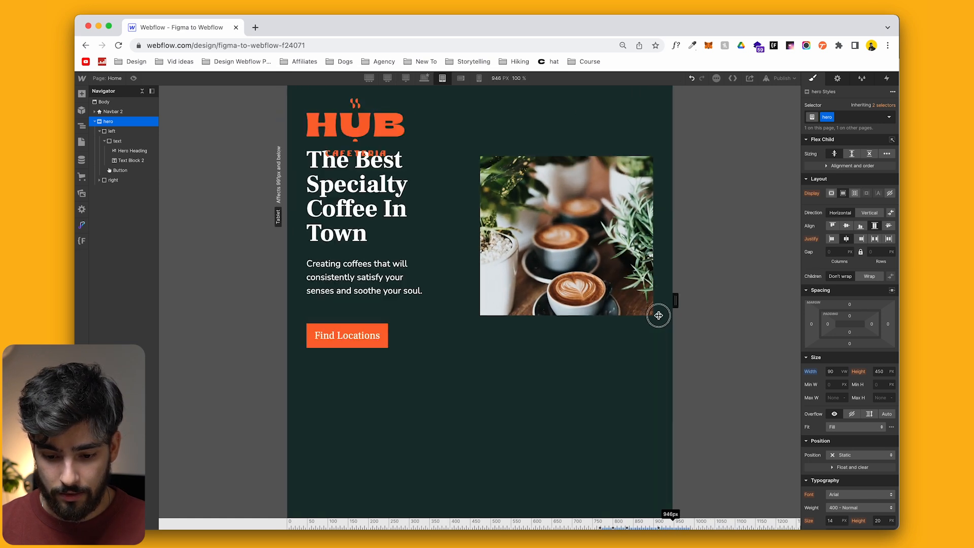
{"action": "left_click", "coordinate": [422, 78]}
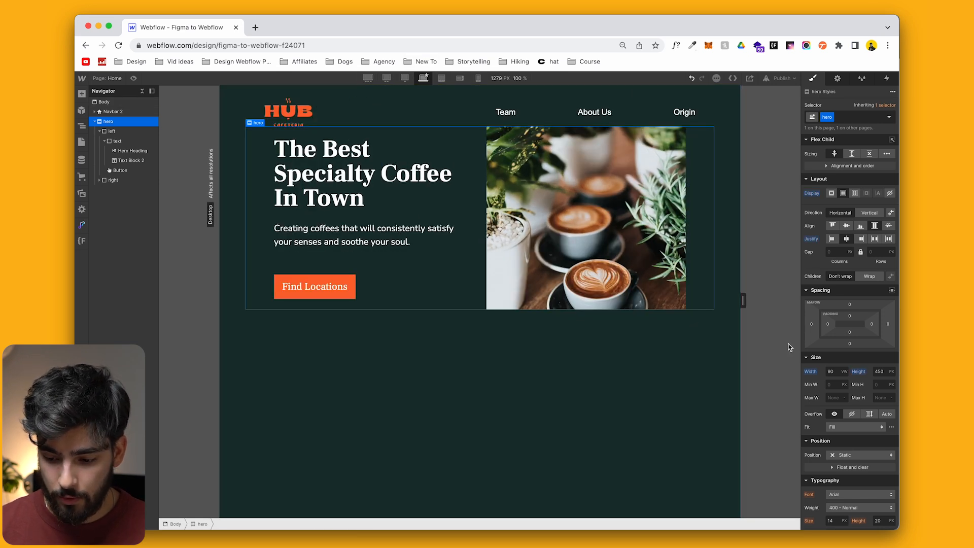
{"action": "mouse_move", "coordinate": [836, 243]}
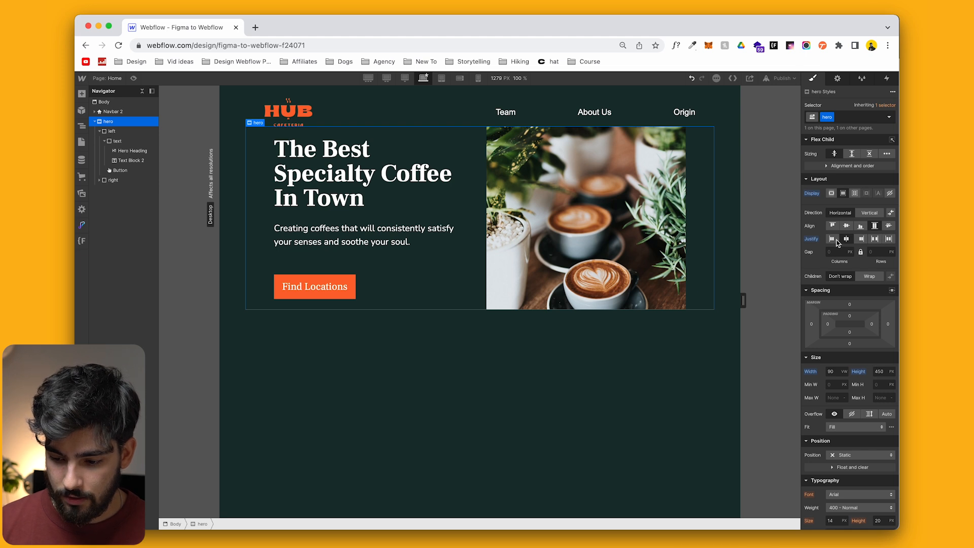
Justify the hero with Space Between and compare spacing against the Figma hero frame
{"action": "left_click", "coordinate": [874, 239]}
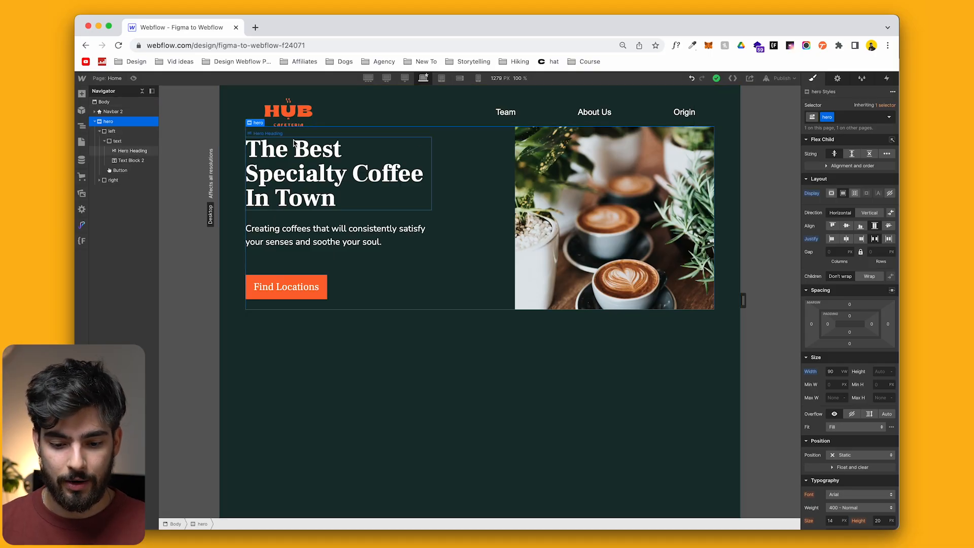
{"action": "left_click", "coordinate": [287, 111]}
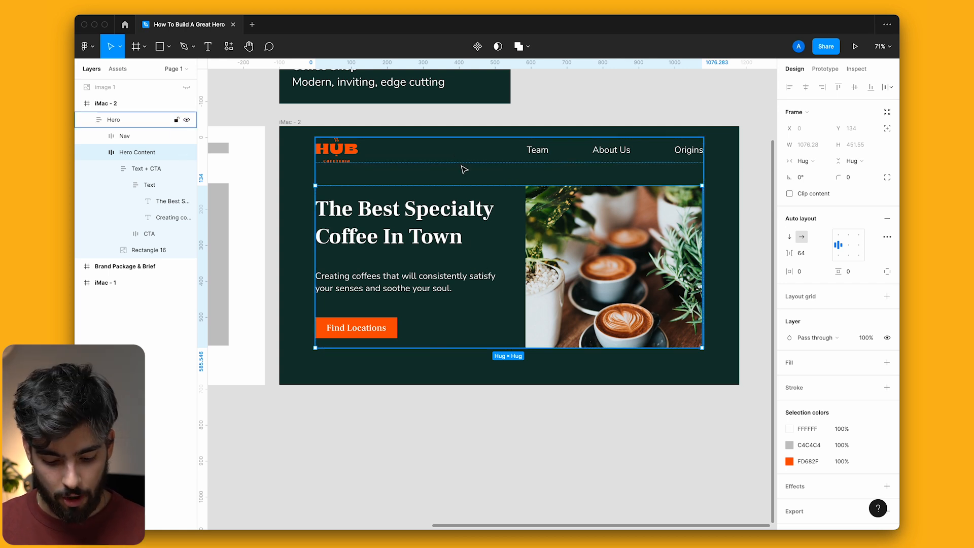
{"action": "left_click", "coordinate": [124, 135]}
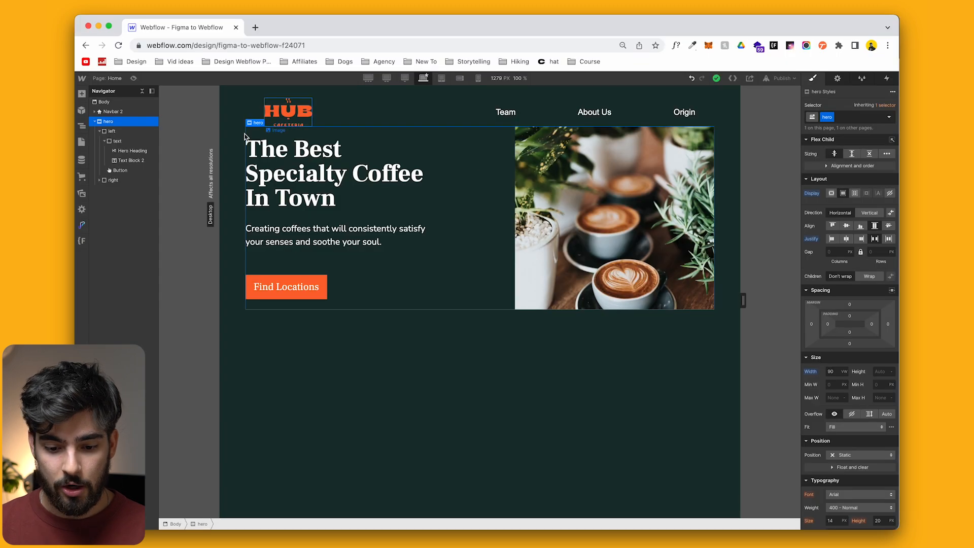
{"action": "mouse_move", "coordinate": [258, 131]}
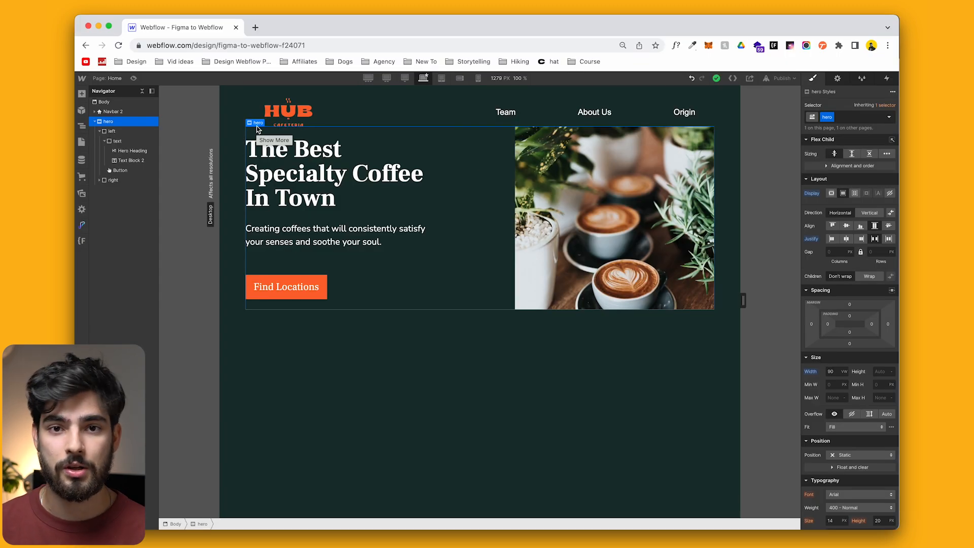
Give the hero div a 64 top margin to open a gap below the navbar
{"action": "left_click", "coordinate": [95, 120]}
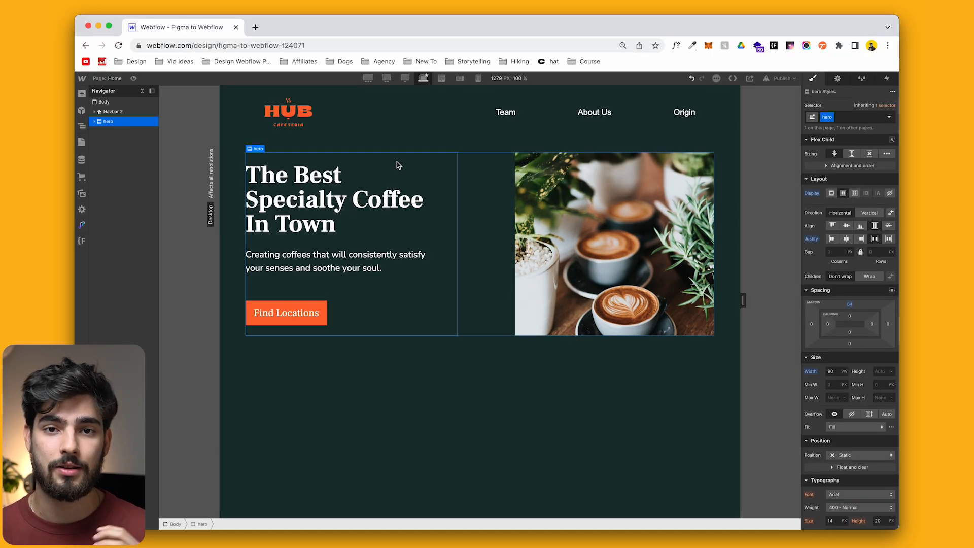
{"action": "left_click", "coordinate": [849, 308]}
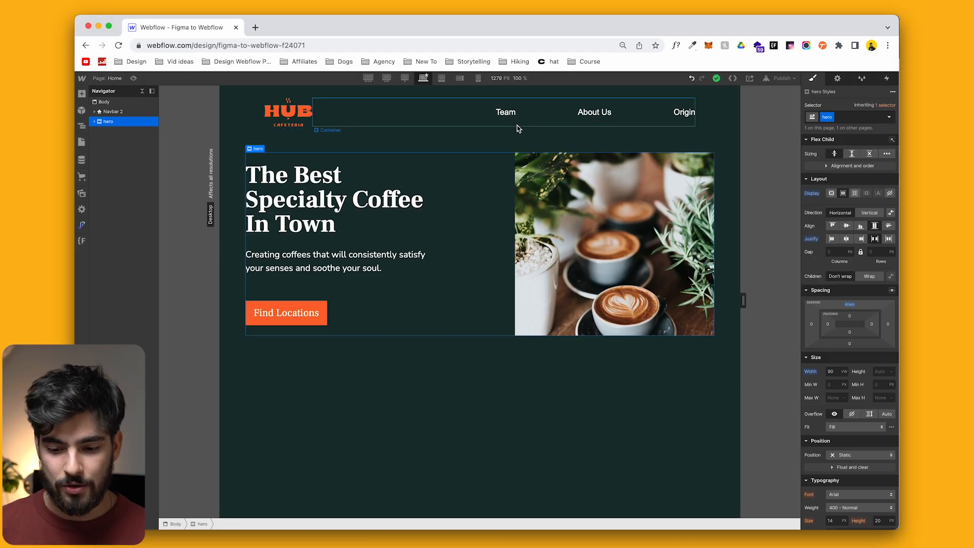
{"action": "mouse_move", "coordinate": [477, 78]}
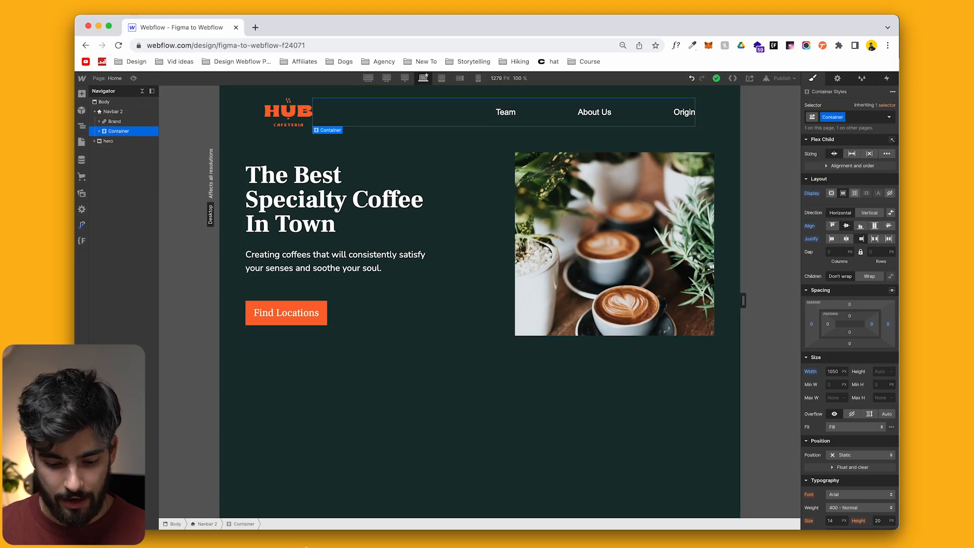
Spread the navbar's logo and links apart, set the heading to 3.75rem, and check at tablet
{"action": "left_click", "coordinate": [112, 111]}
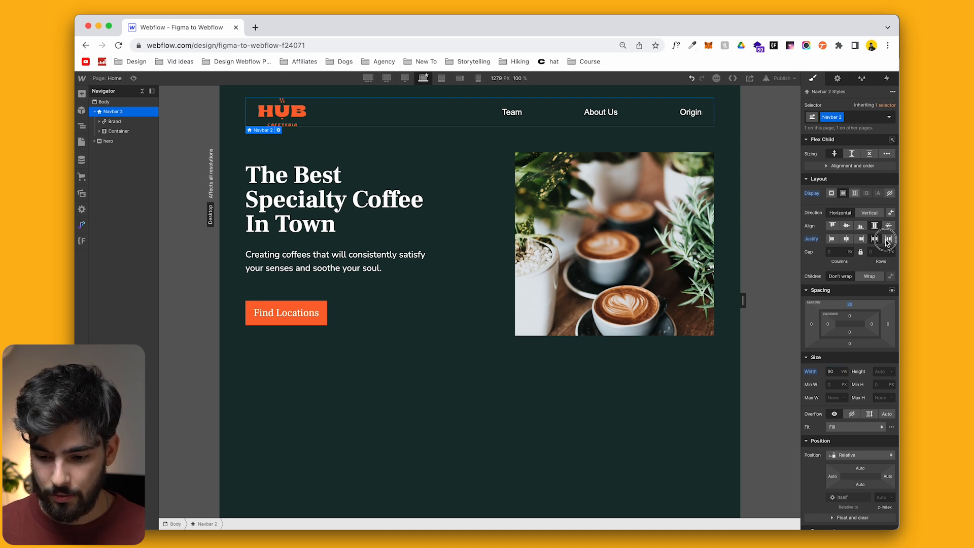
{"action": "left_click", "coordinate": [289, 215]}
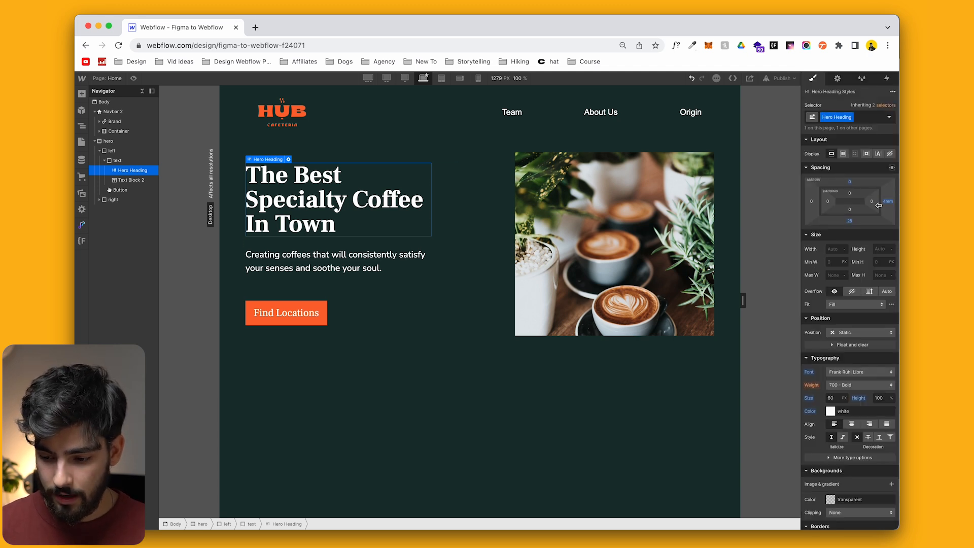
{"action": "left_click", "coordinate": [871, 206]}
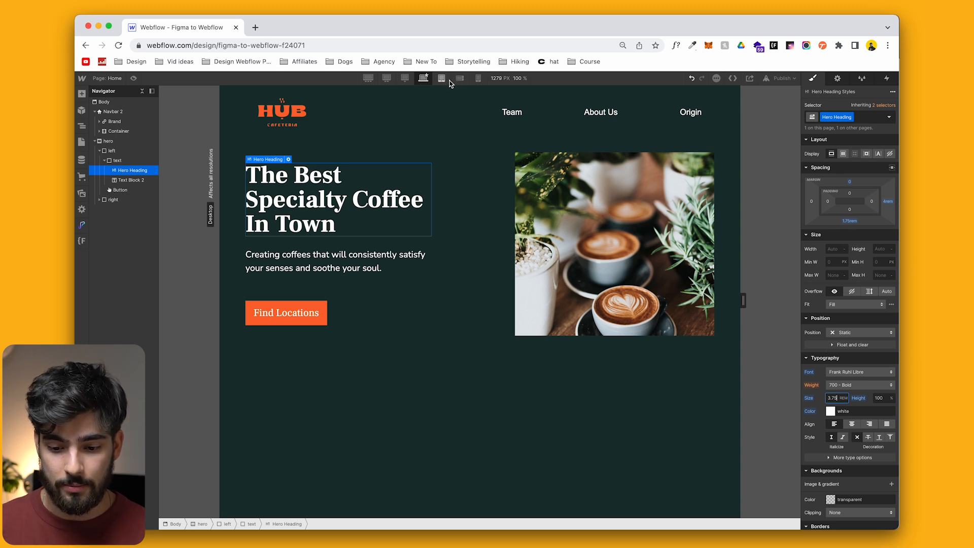
{"action": "left_click", "coordinate": [441, 78]}
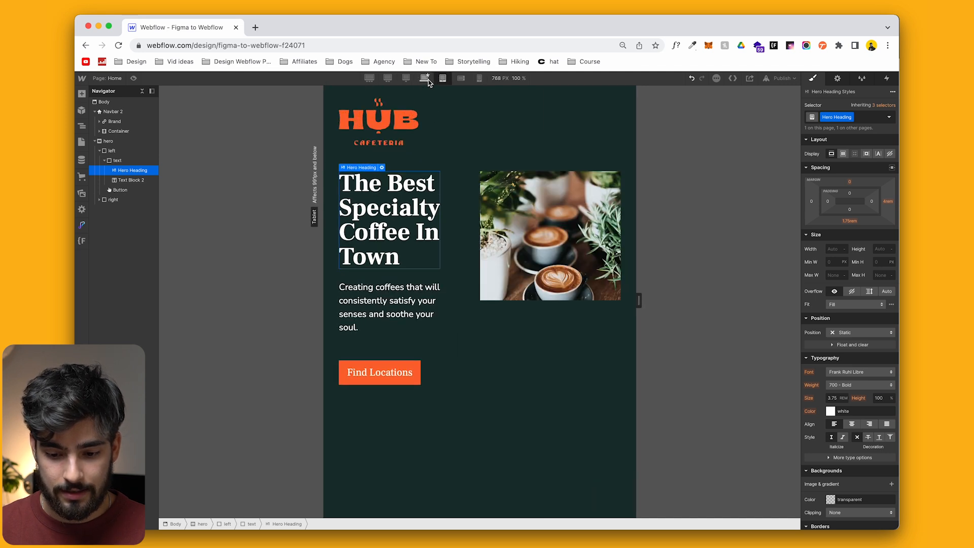
Return to the desktop breakpoint after checking the rem-sized heading at tablet width
{"action": "left_click", "coordinate": [423, 78]}
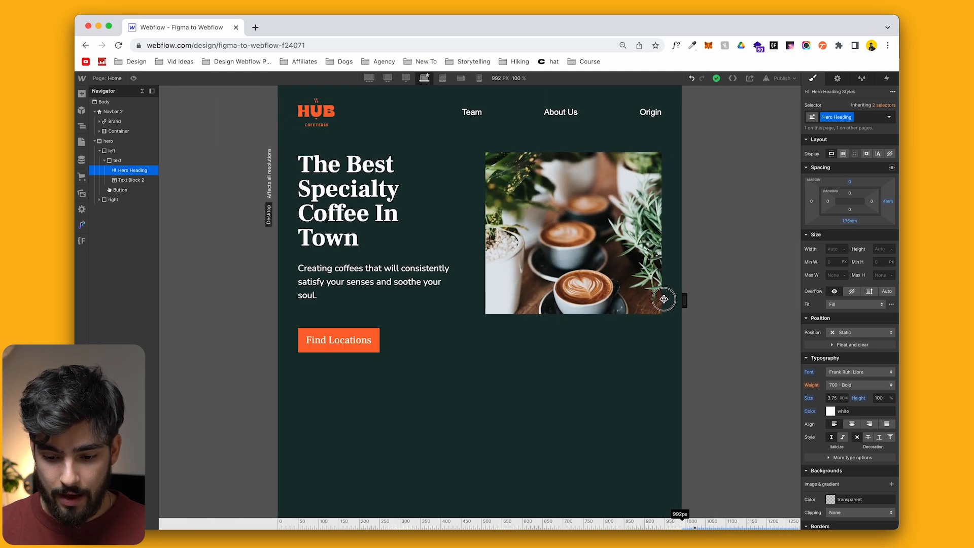
{"action": "mouse_move", "coordinate": [665, 291]}
{"action": "type", "text": "40"}
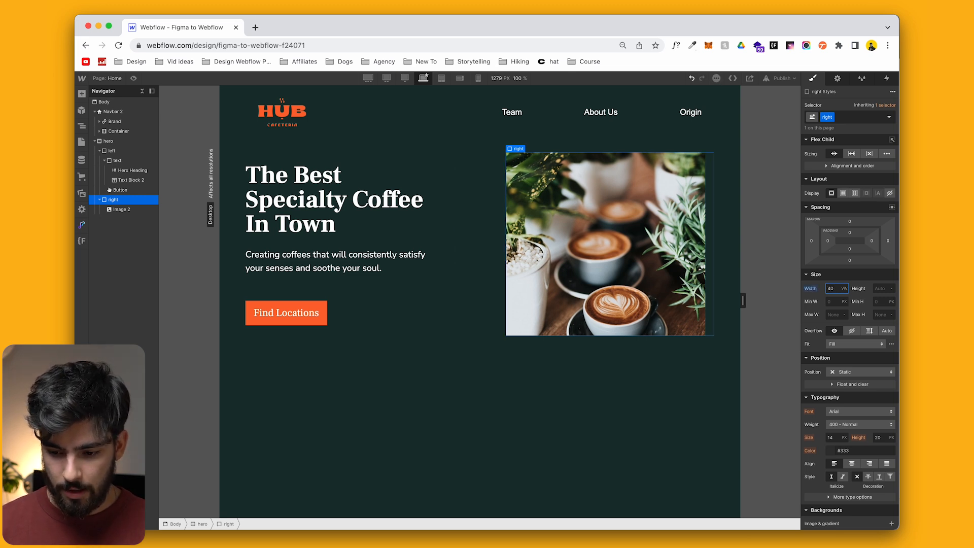
Set Image 2's width to 100% and select the Find Locations button for styling
{"action": "left_click", "coordinate": [122, 209]}
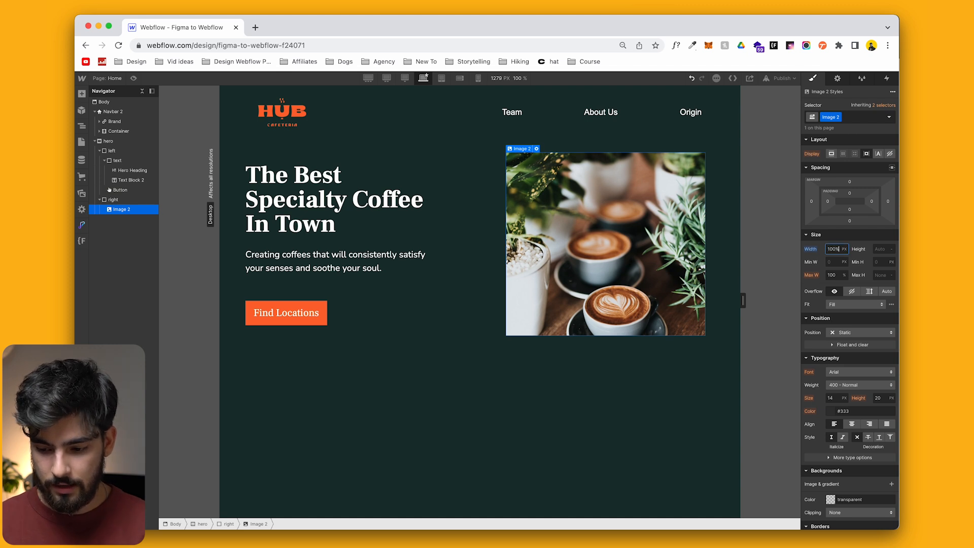
{"action": "type", "text": "100"}
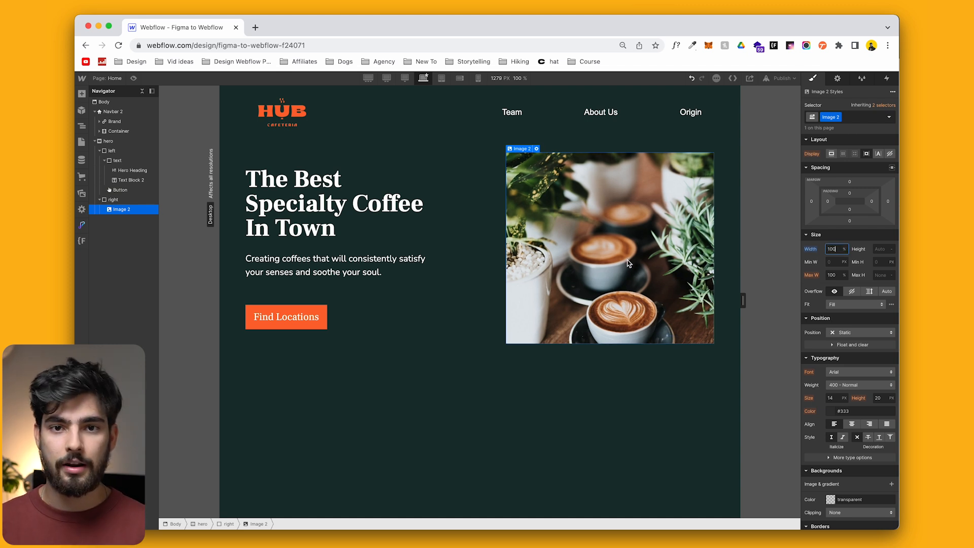
{"action": "left_click", "coordinate": [336, 265]}
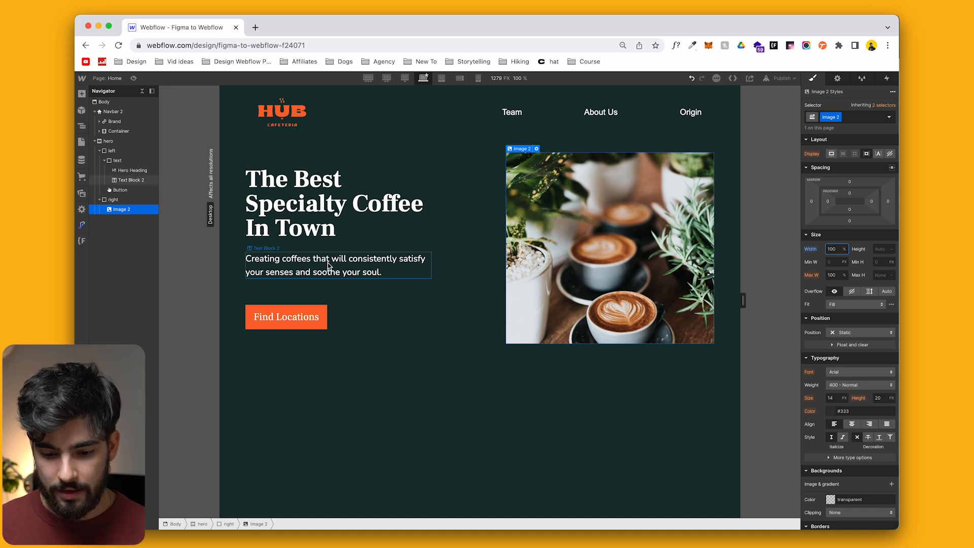
{"action": "left_click", "coordinate": [115, 150]}
{"action": "type", "text": "4"}
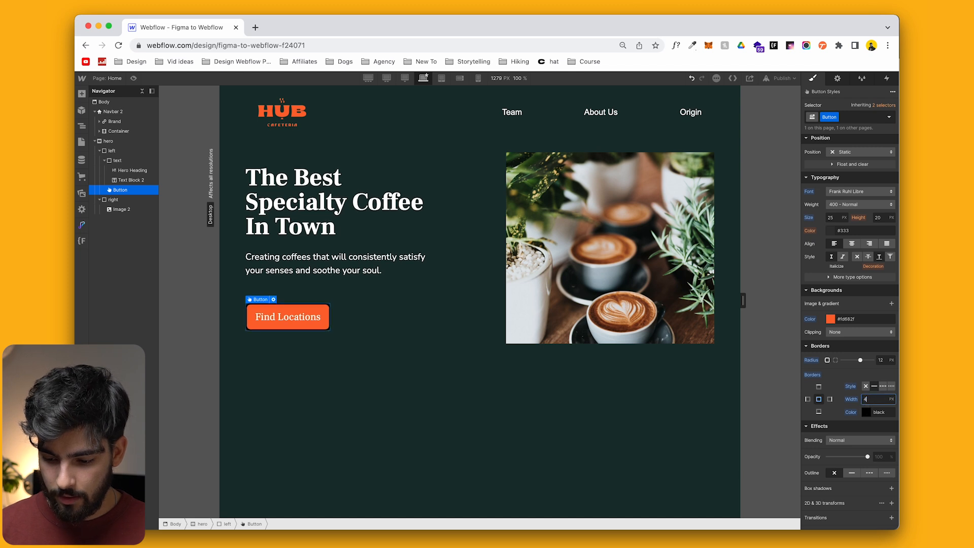
Reselect the Find Locations button and set its border colour to white
{"action": "left_click", "coordinate": [472, 422]}
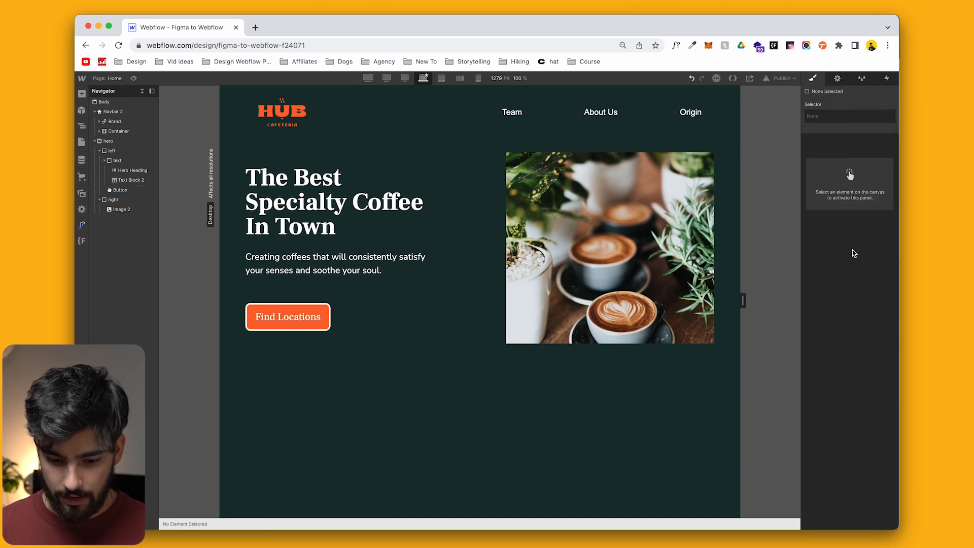
{"action": "left_click", "coordinate": [287, 316]}
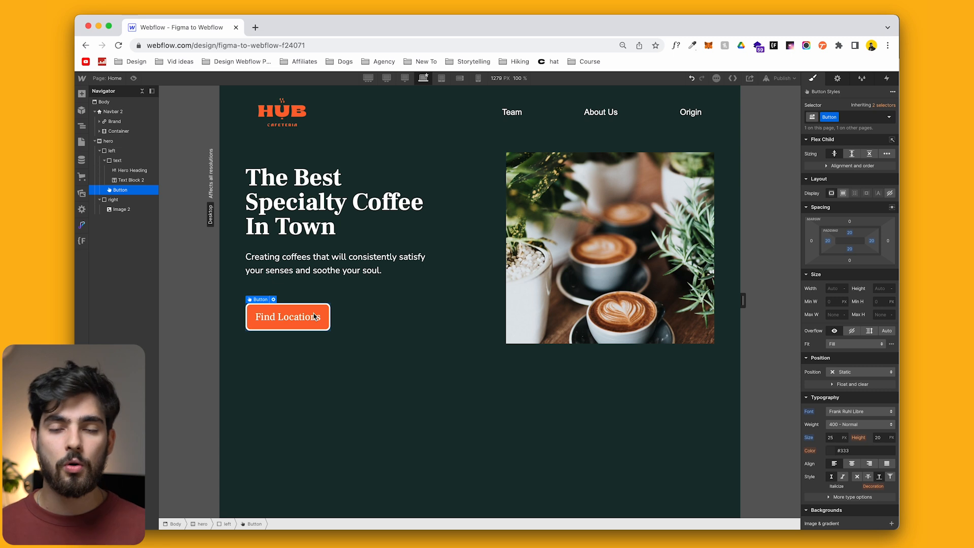
{"action": "scroll", "scroll_direction": "down", "scroll_amount": 3}
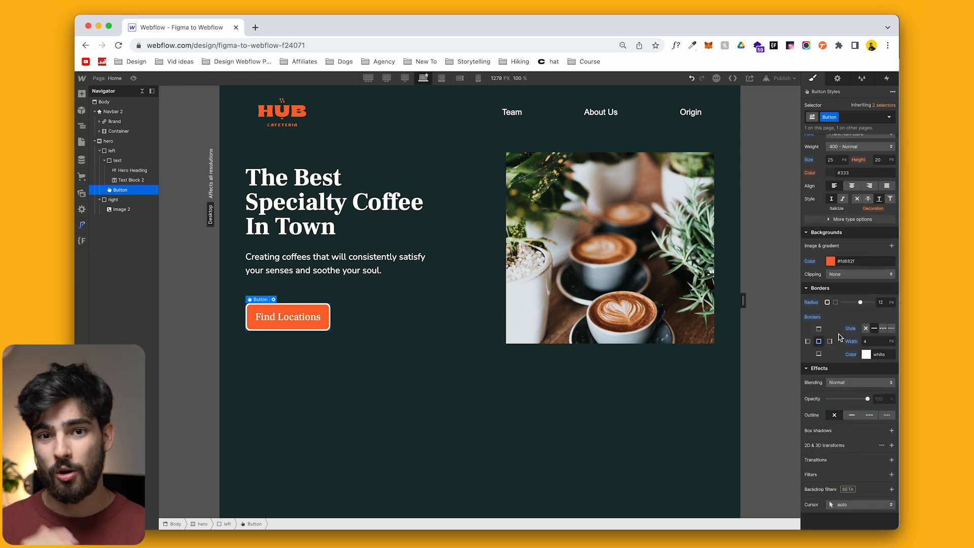
{"action": "scroll", "scroll_direction": "up", "scroll_amount": 3}
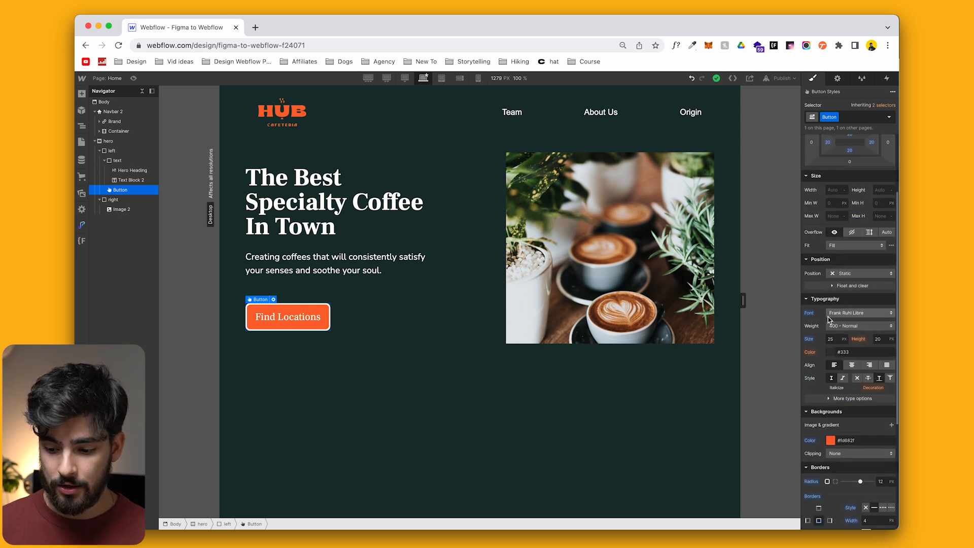
{"action": "scroll", "scroll_direction": "up", "scroll_amount": 3}
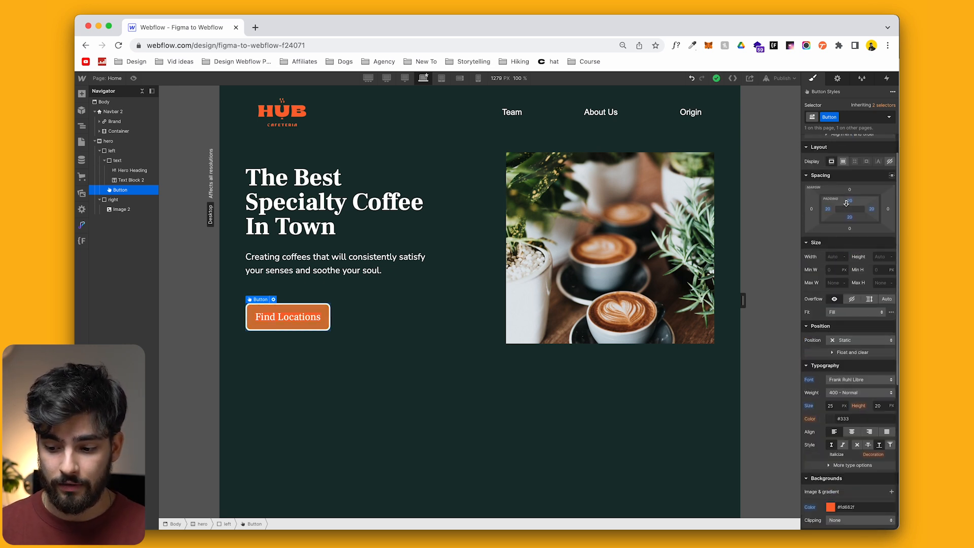
{"action": "left_click", "coordinate": [831, 406]}
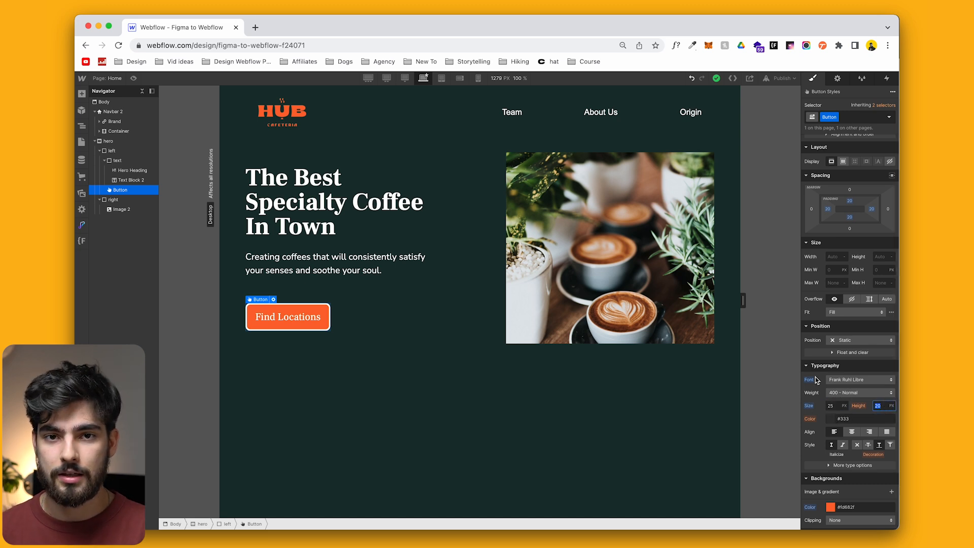
Set the button's text size to 1.5625rem, line height 1.25rem and padding 1.25rem
{"action": "left_click", "coordinate": [835, 404]}
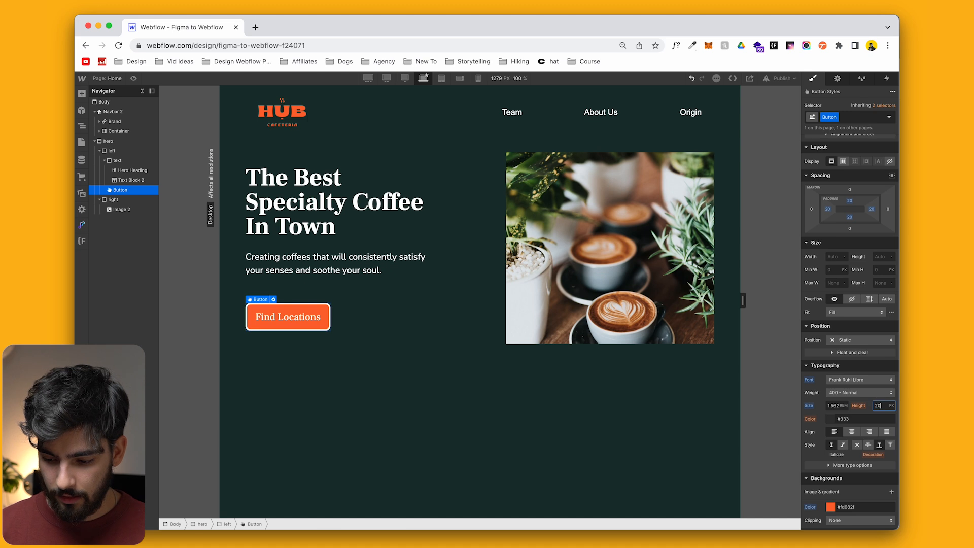
{"action": "type", "text": "1.25"}
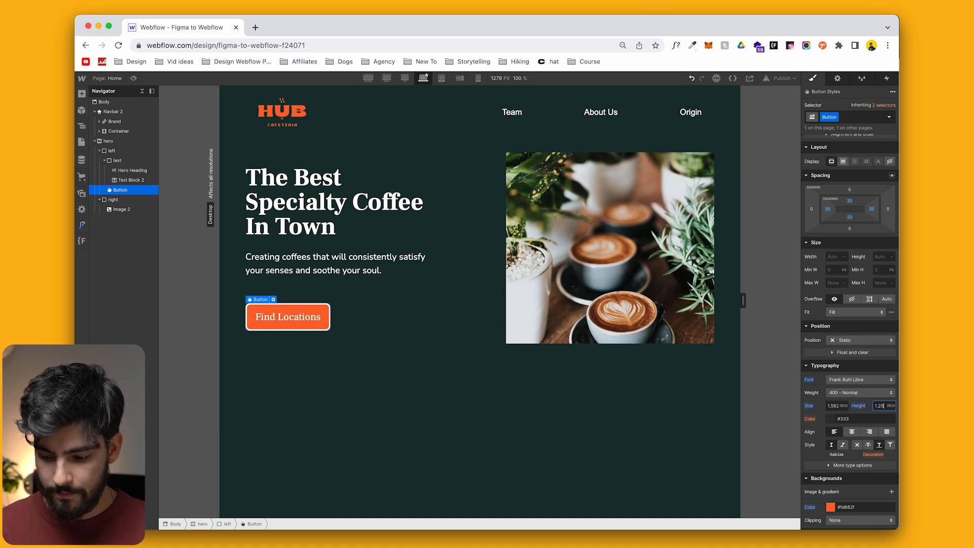
{"action": "left_click", "coordinate": [850, 217]}
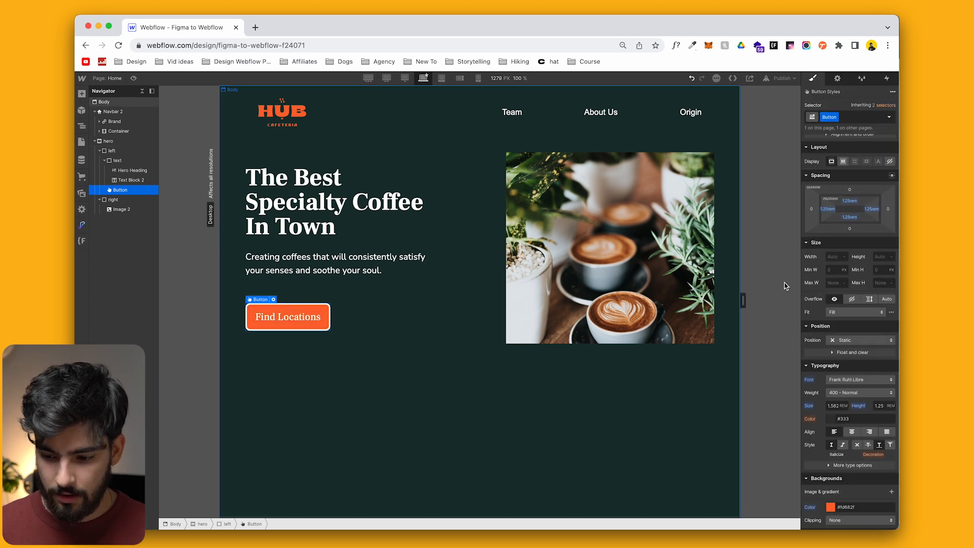
{"action": "mouse_move", "coordinate": [454, 340]}
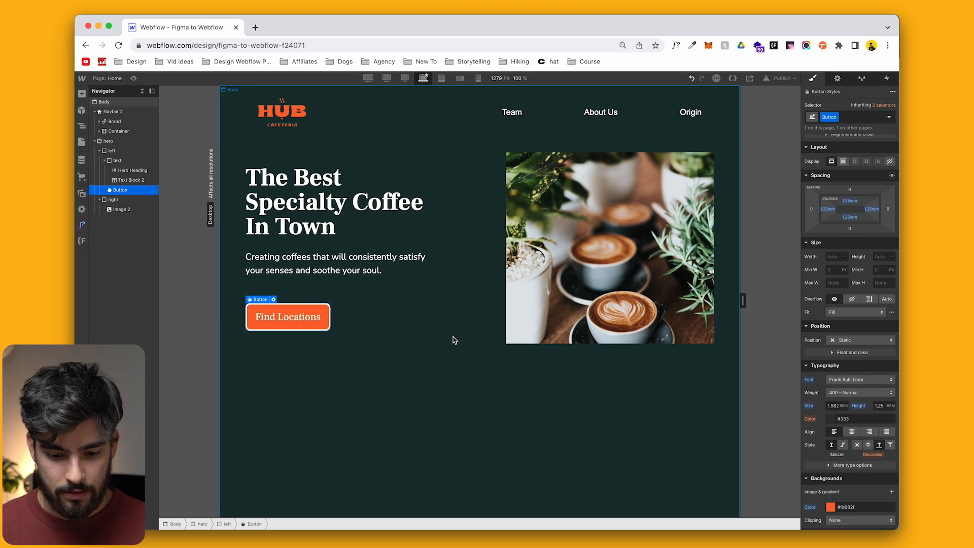
{"action": "left_click", "coordinate": [480, 78]}
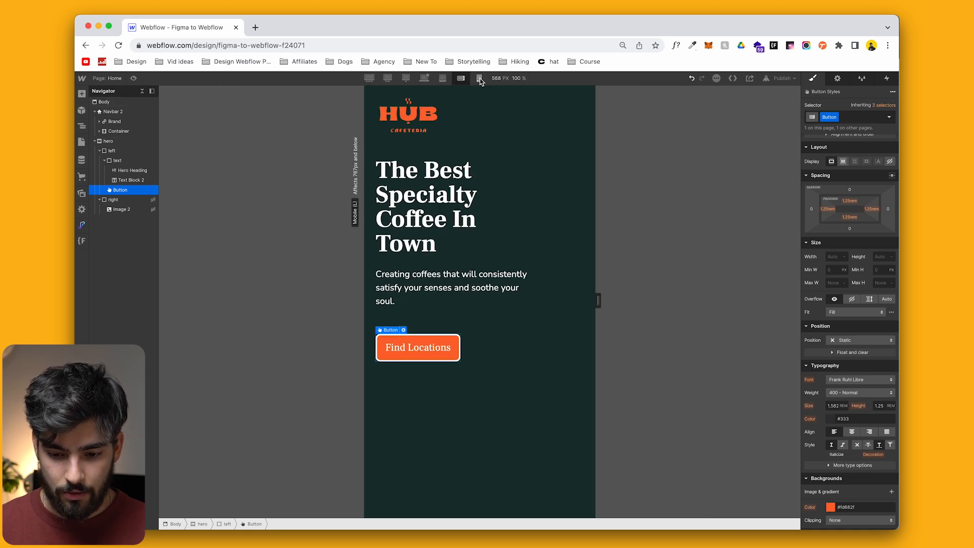
{"action": "left_click", "coordinate": [424, 78]}
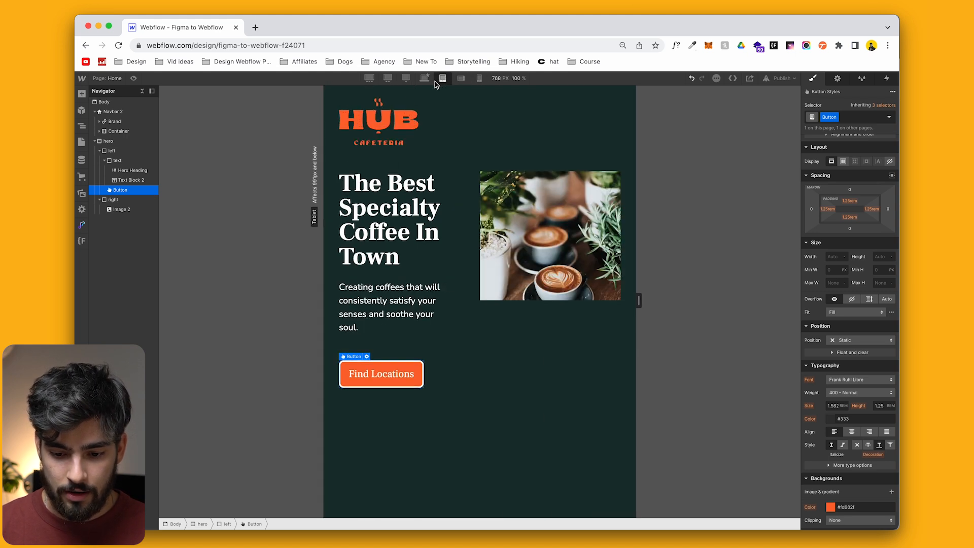
{"action": "left_click", "coordinate": [424, 79]}
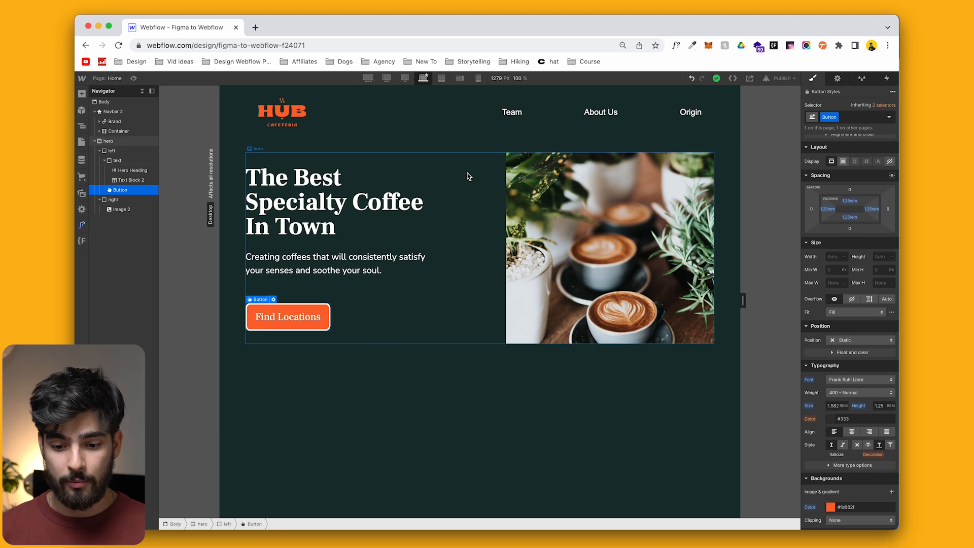
{"action": "left_click", "coordinate": [402, 78]}
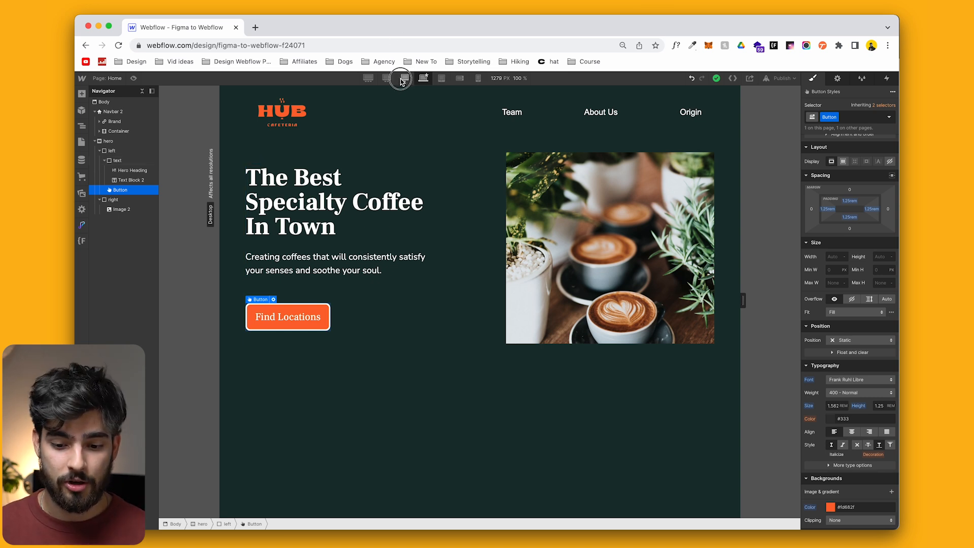
{"action": "left_click", "coordinate": [367, 78]}
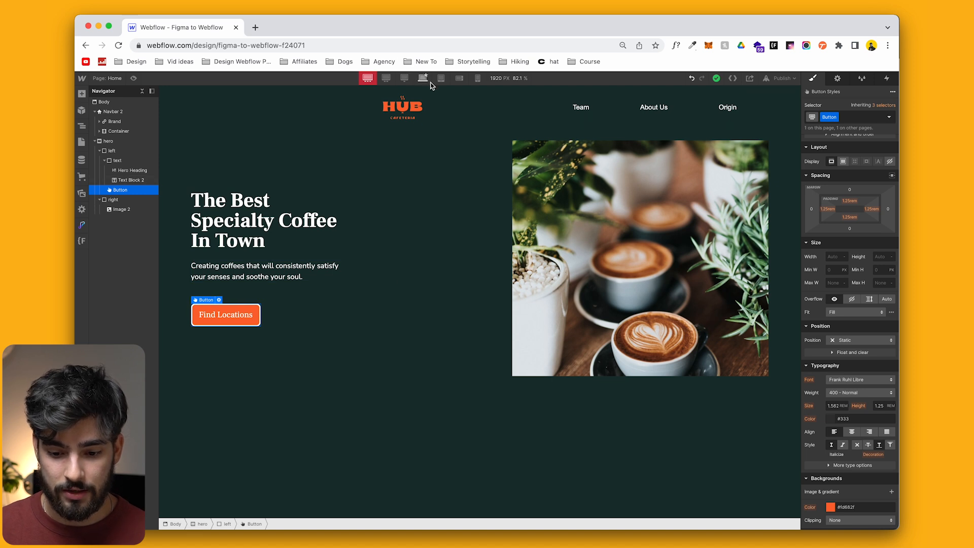
{"action": "left_click", "coordinate": [405, 78]}
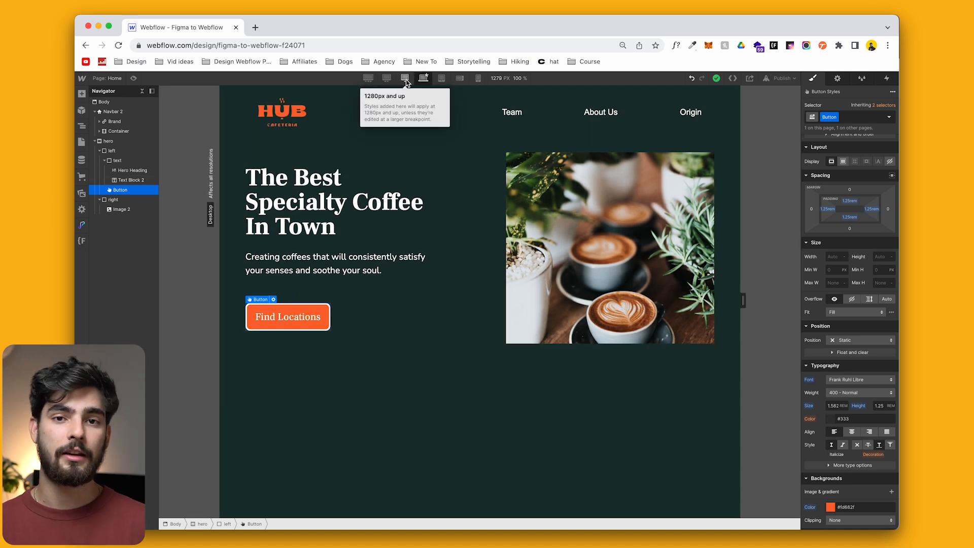